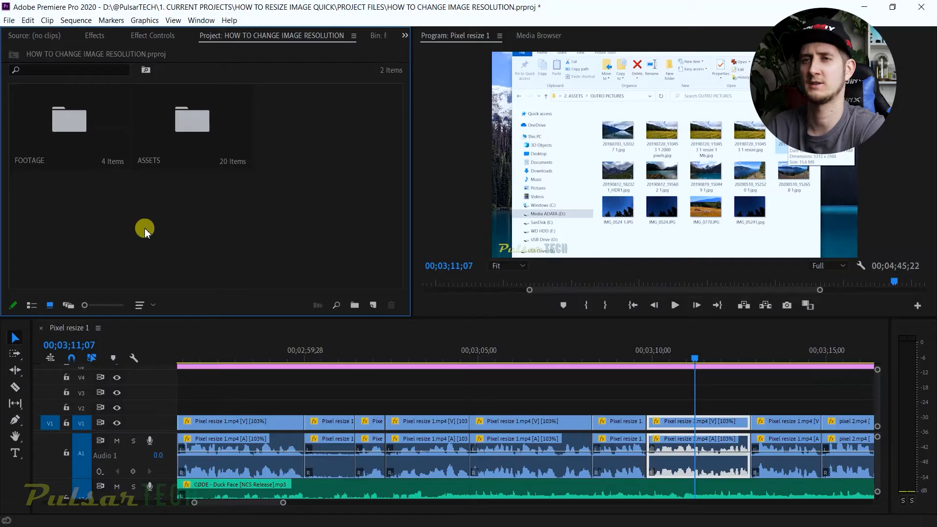
mouse_move(186, 203)
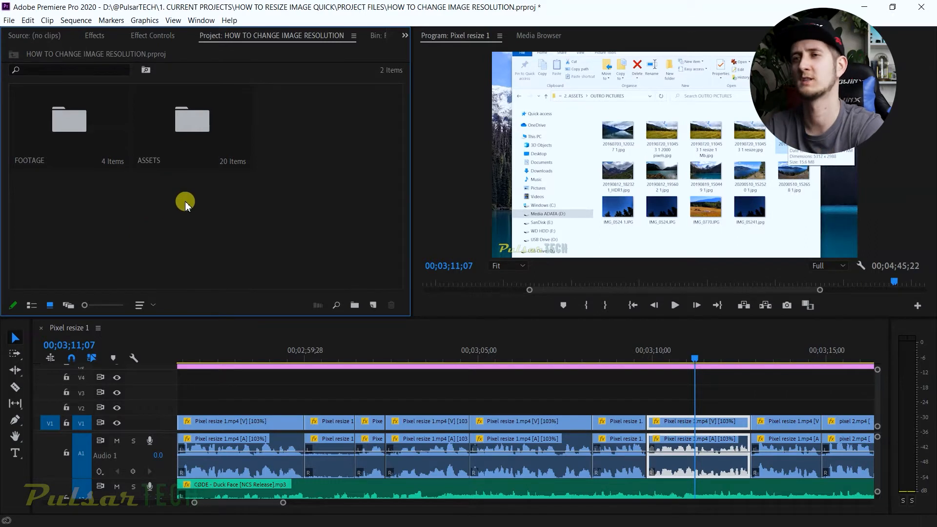
- Open the ASSETS bin in a new tab, then switch back to the FOOTAGE bin tab
click(191, 121)
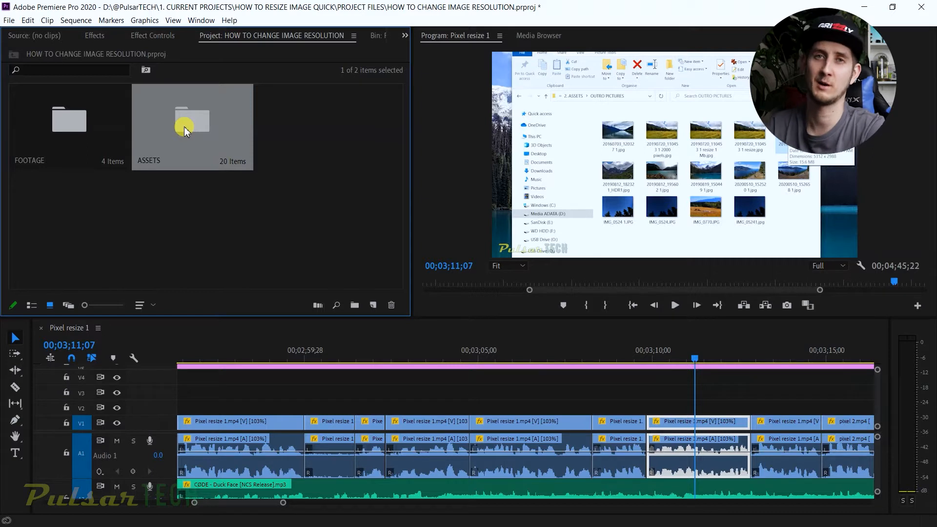
double_click(191, 120)
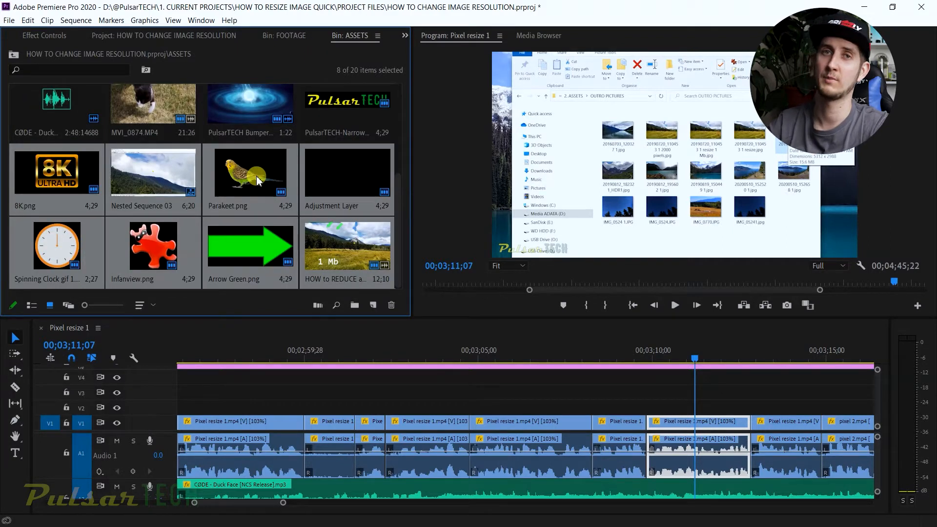
mouse_move(250, 19)
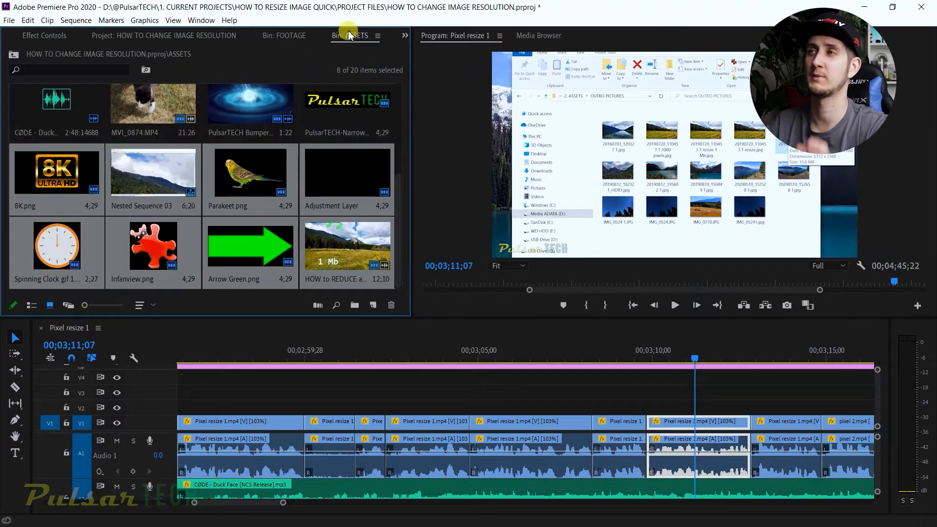
mouse_move(215, 37)
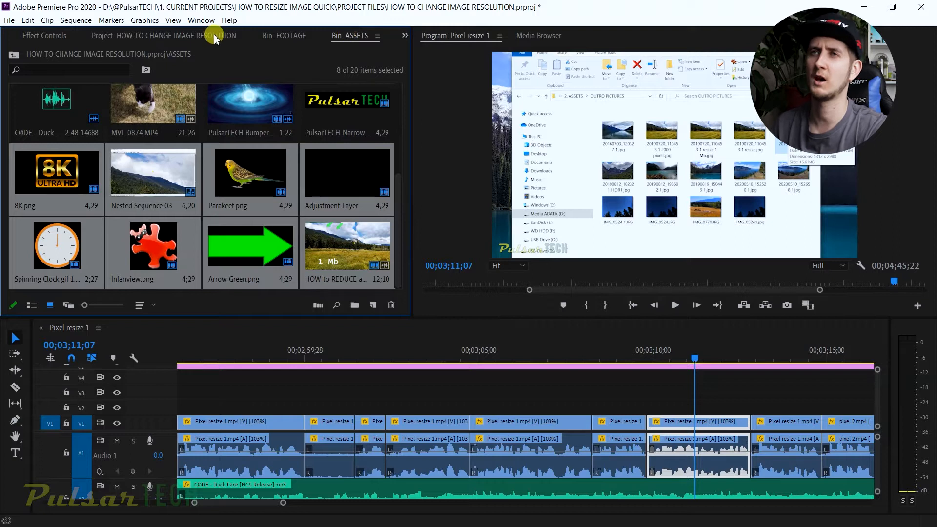
click(93, 36)
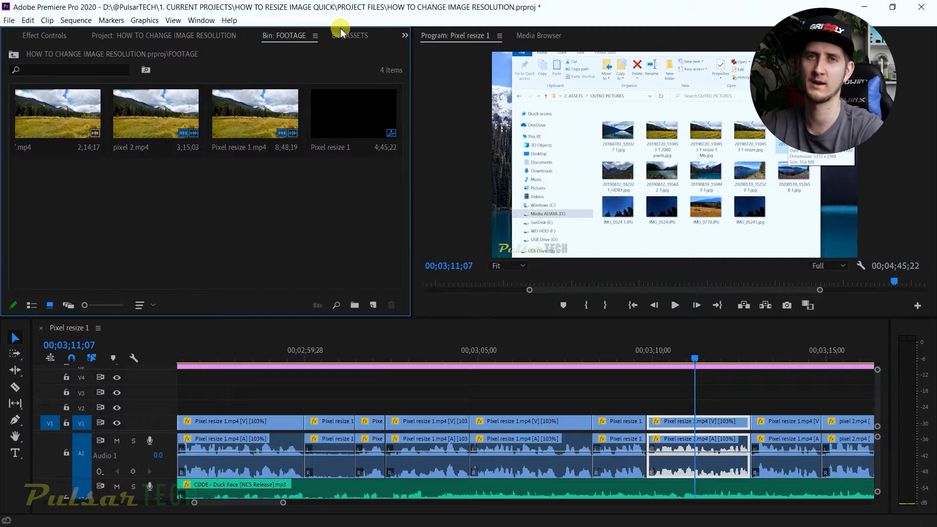
mouse_move(364, 33)
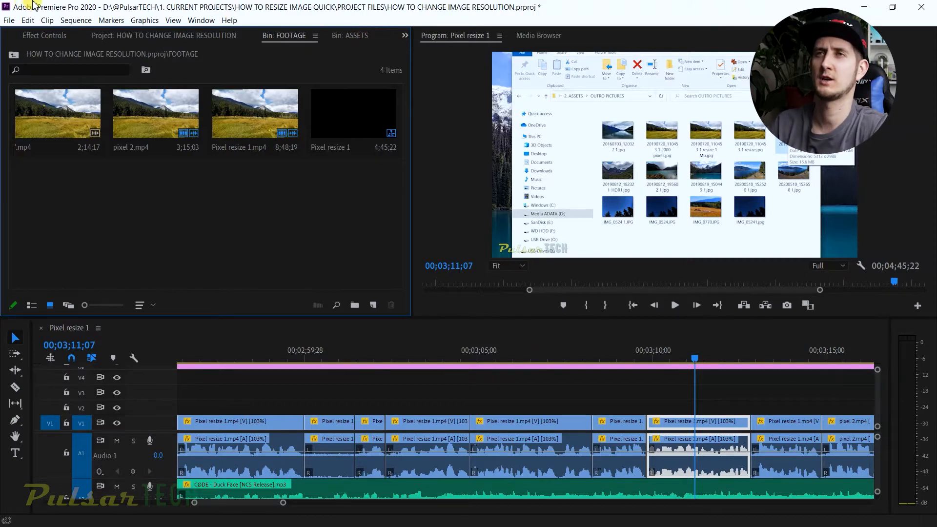
- In General preferences, set bin double-click to Open in place, and Ctrl to Open new tab
click(28, 20)
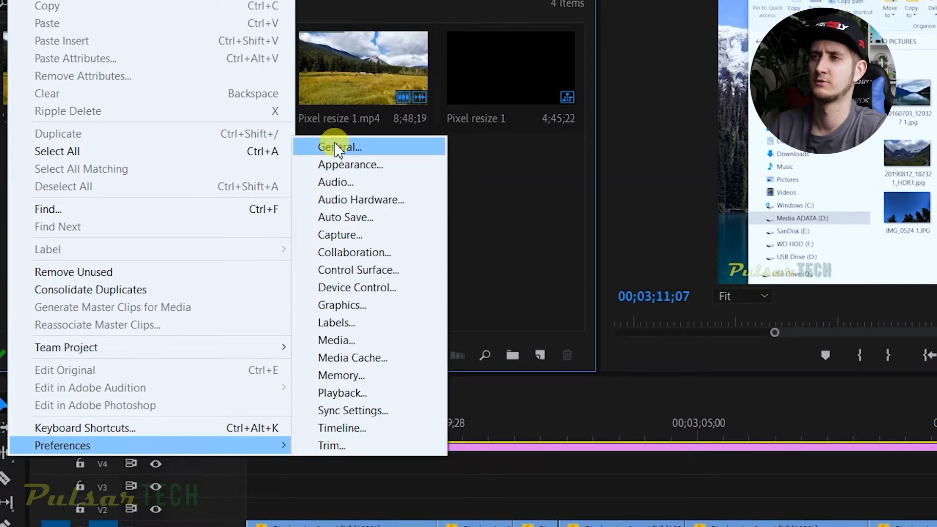
click(339, 147)
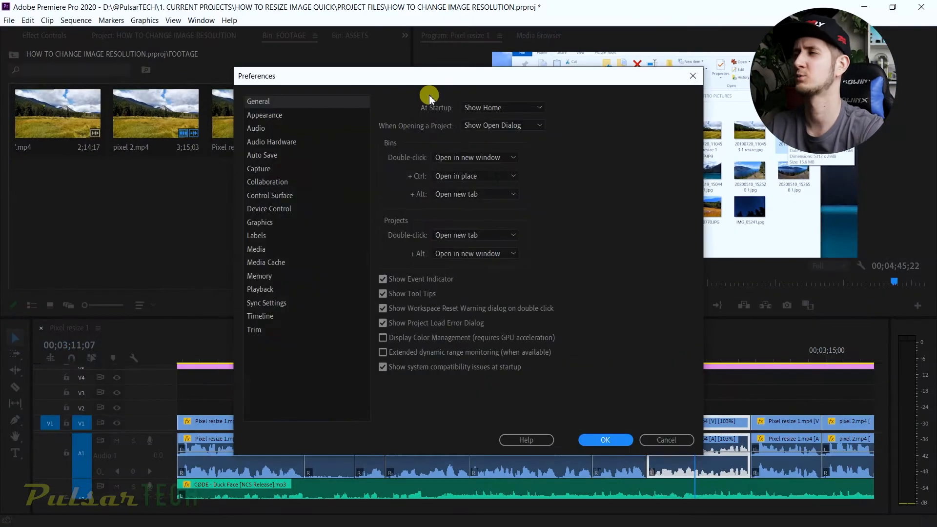
mouse_move(401, 134)
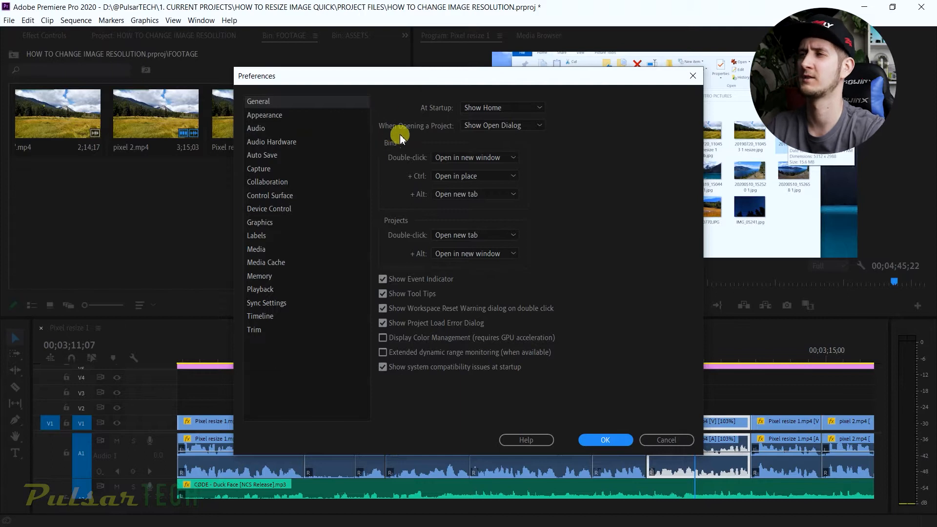
mouse_move(418, 161)
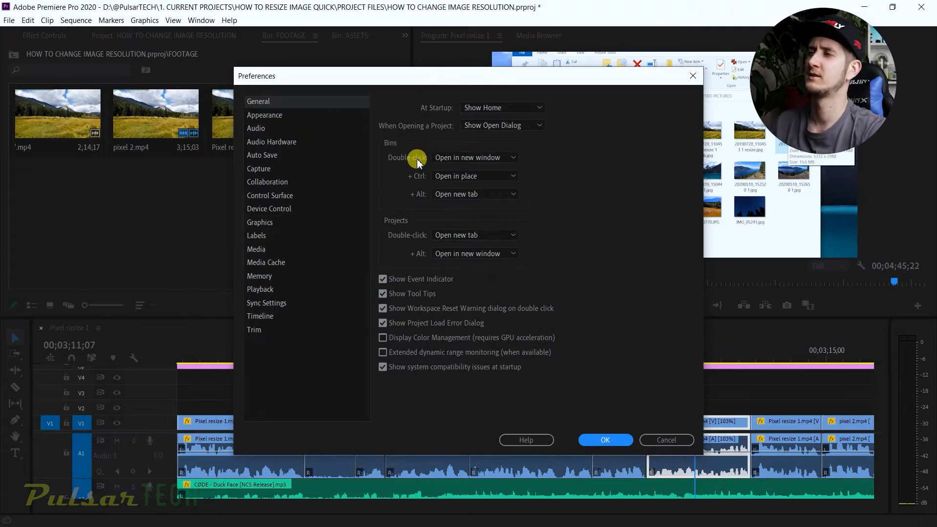
mouse_move(469, 170)
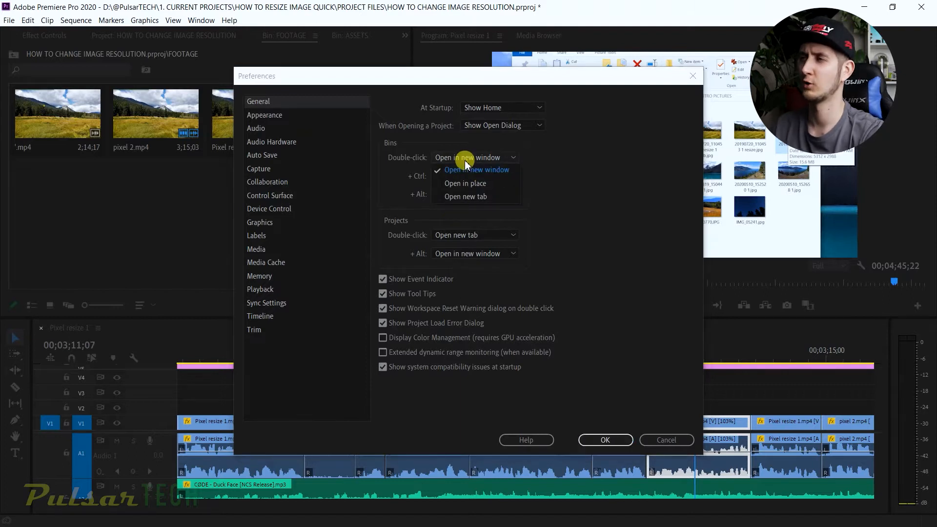
click(465, 184)
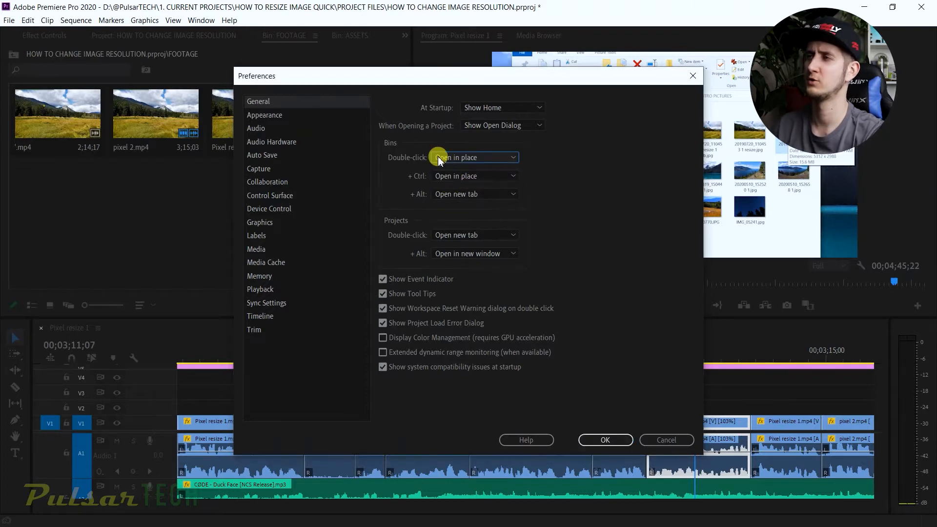
click(474, 176)
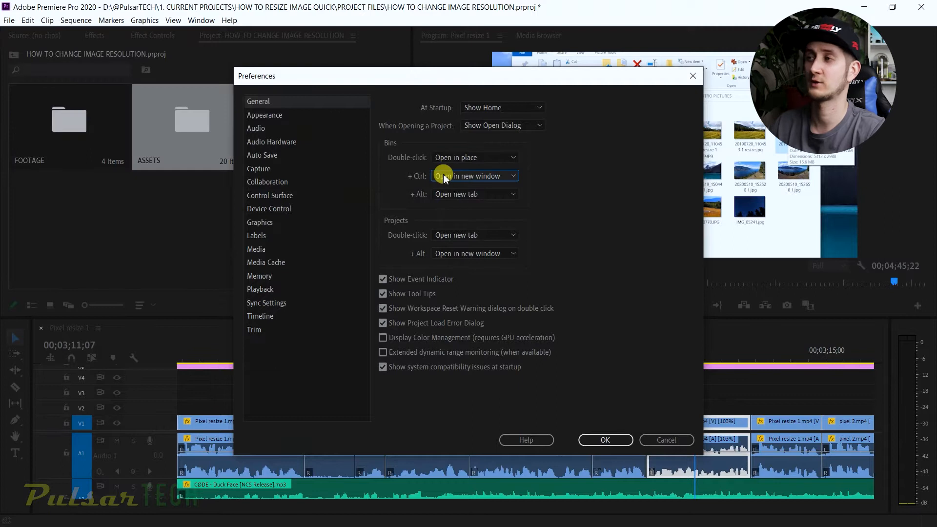
click(474, 175)
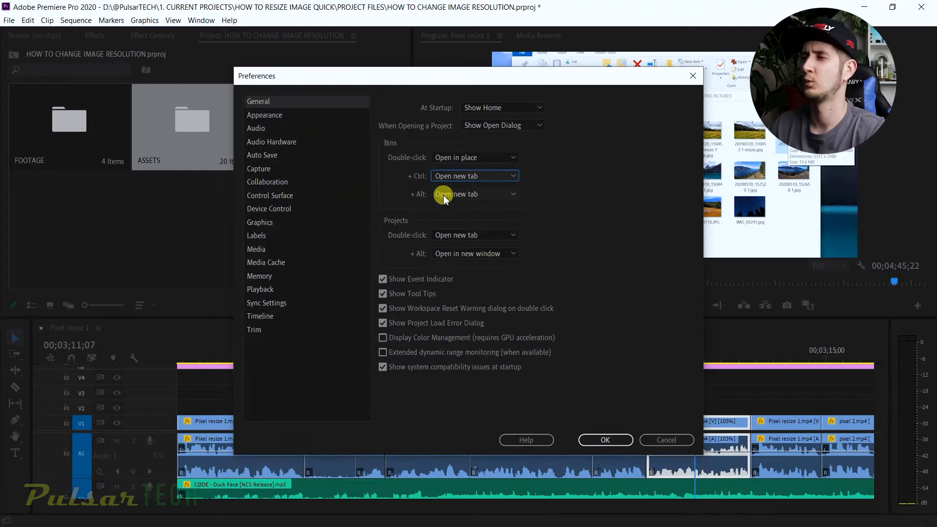
click(474, 193)
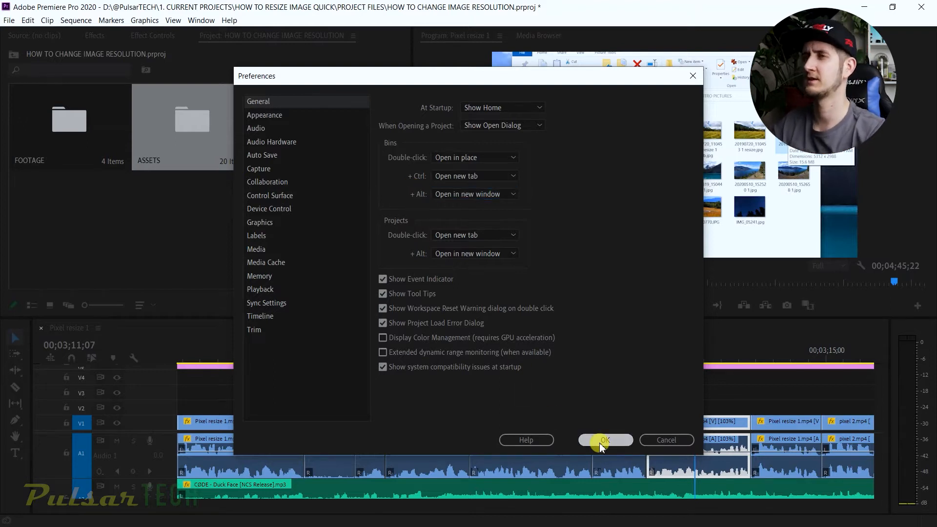
click(604, 440)
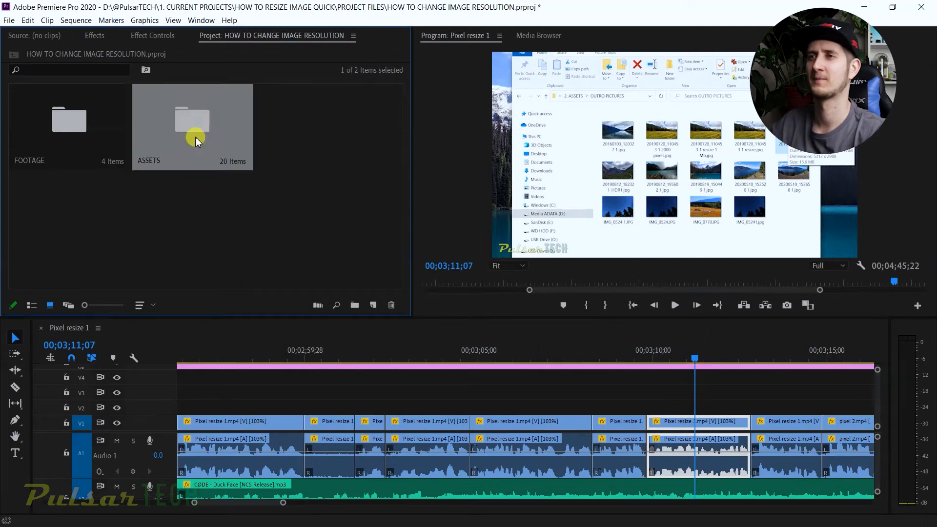
double_click(192, 120)
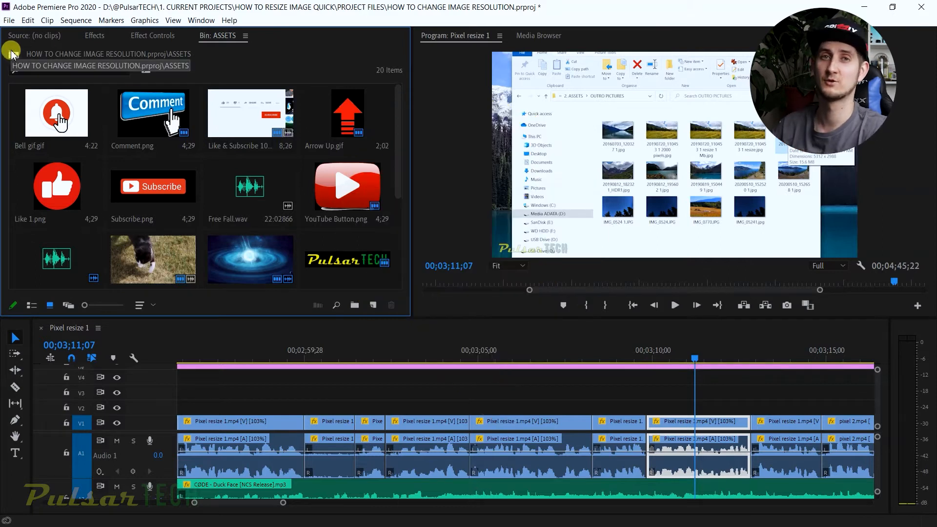
key(ctrl+s)
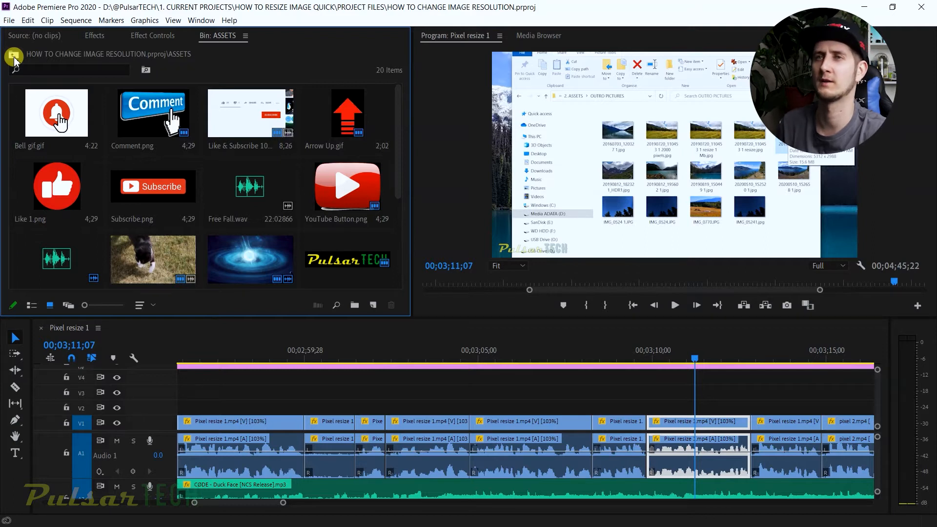
click(13, 54)
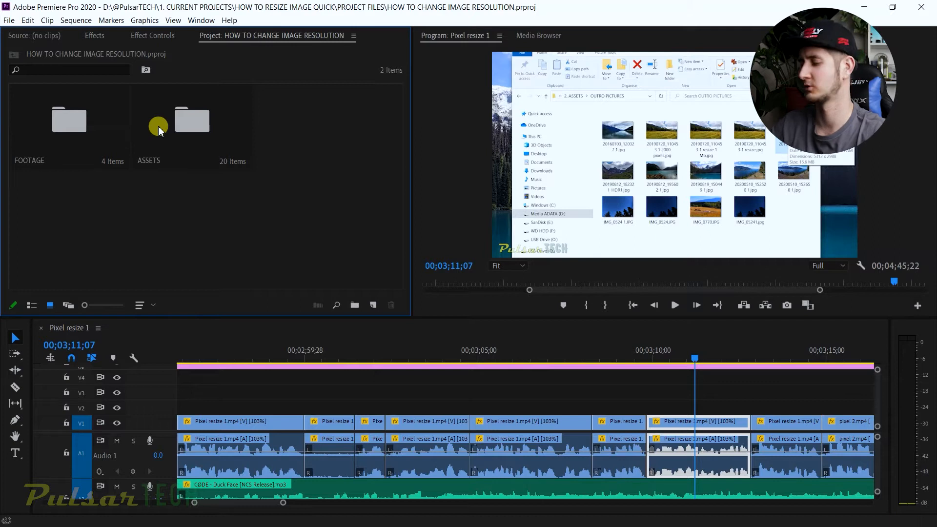
double_click(191, 120)
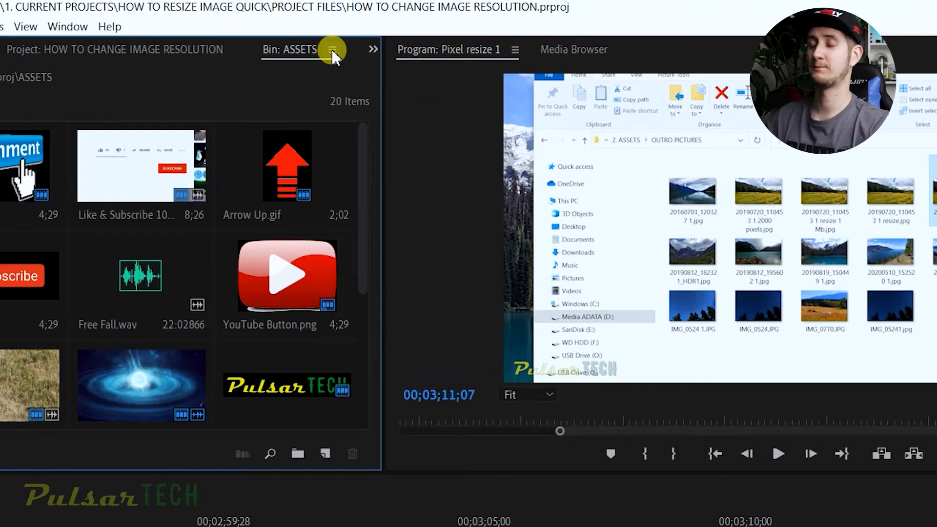
click(332, 50)
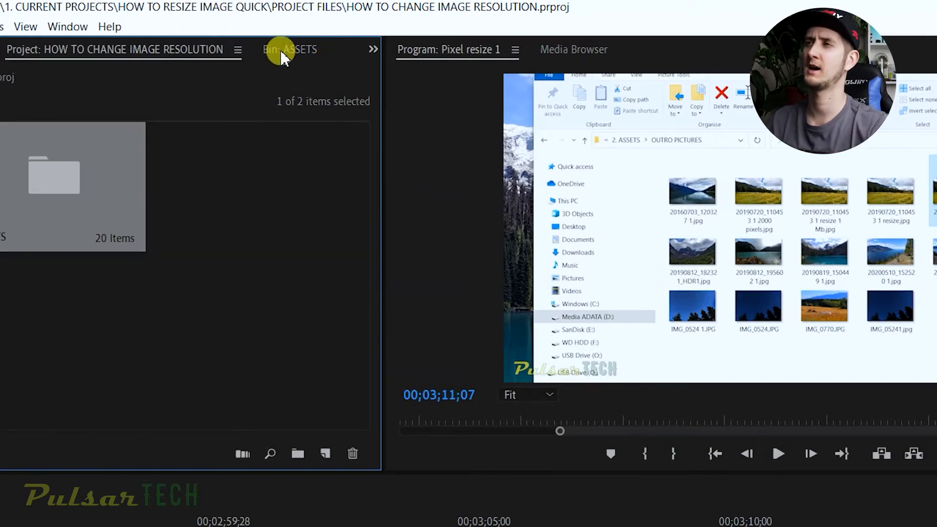
click(306, 49)
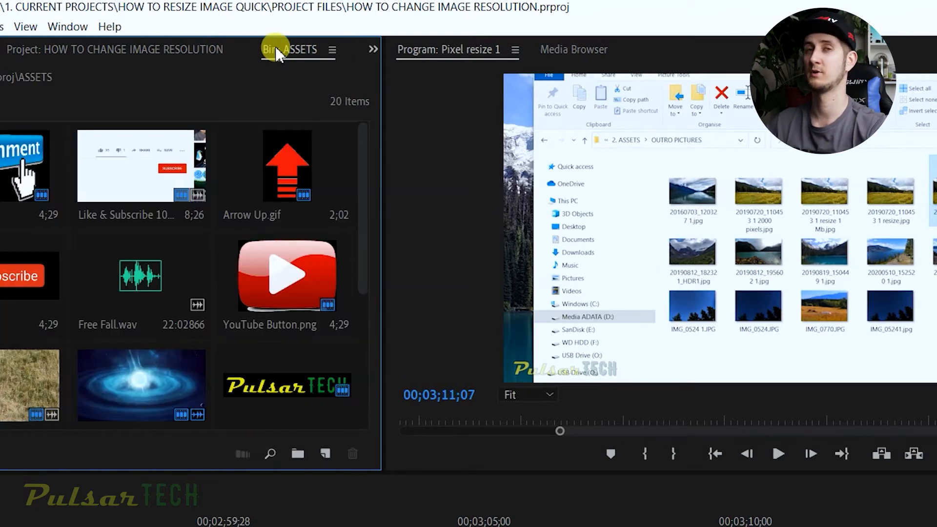
click(332, 50)
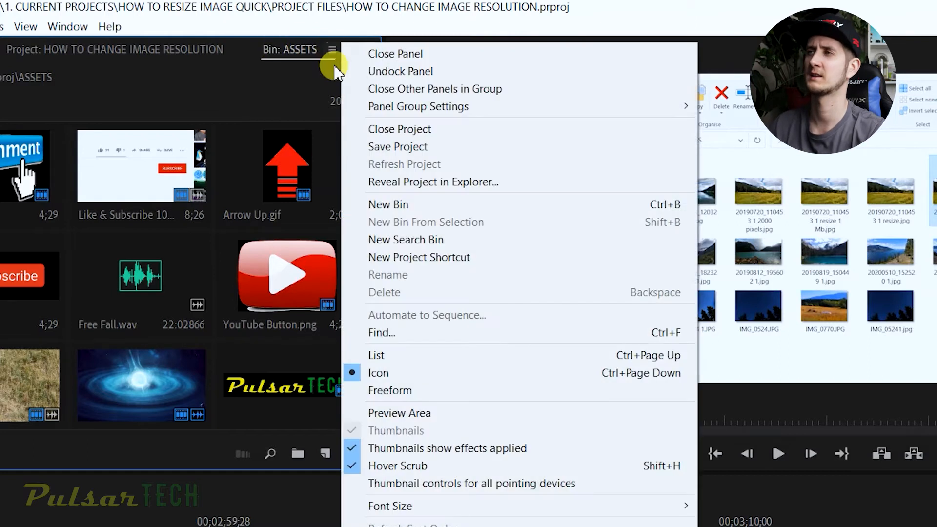
click(375, 355)
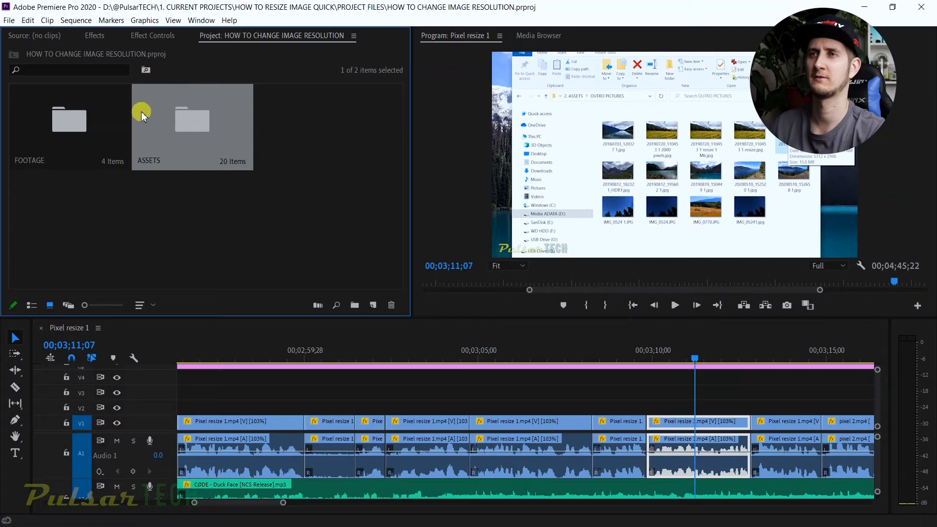
mouse_move(36, 131)
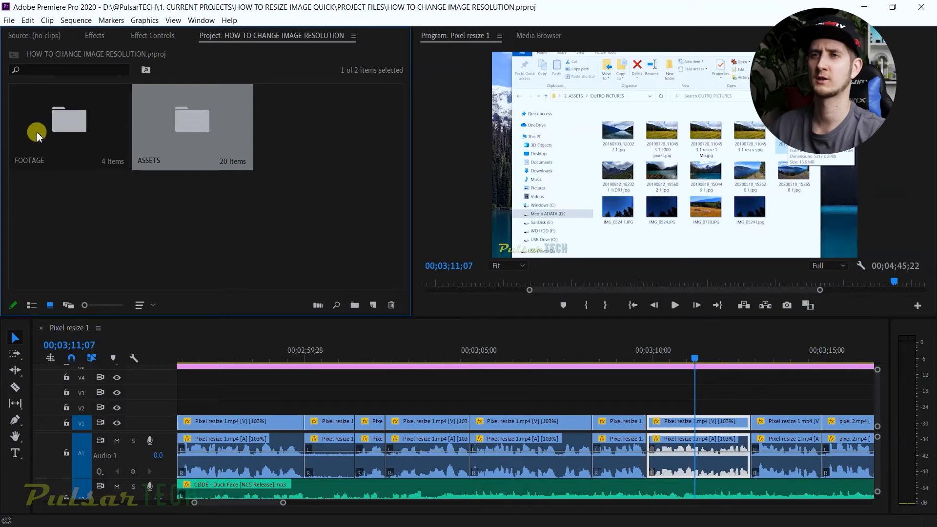
double_click(68, 120)
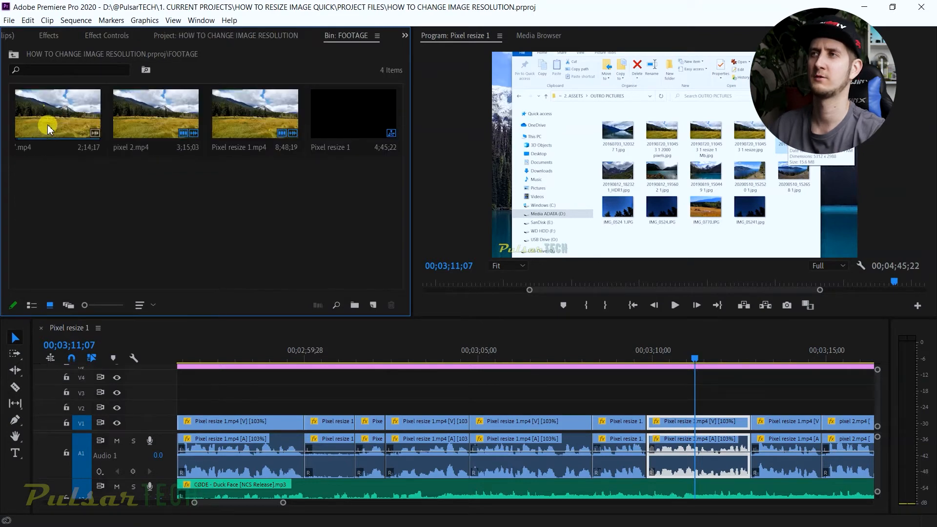
mouse_move(186, 118)
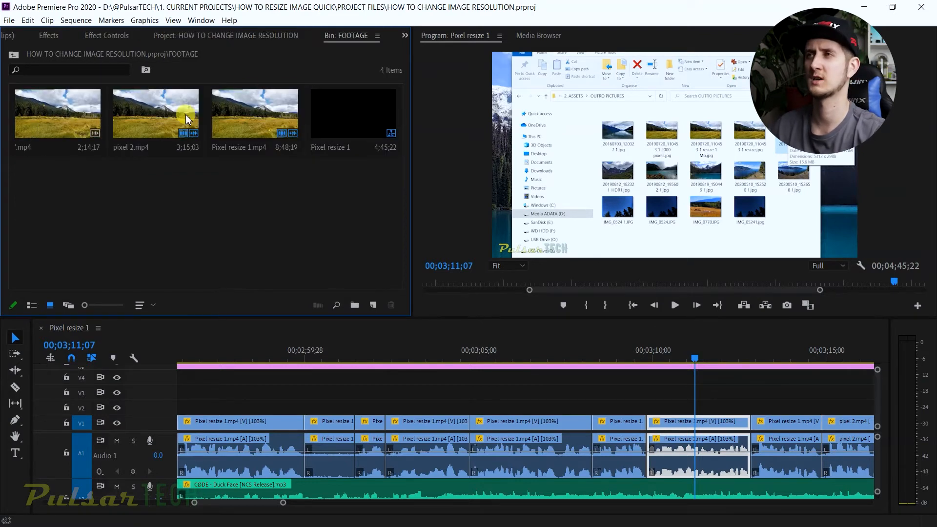
click(378, 35)
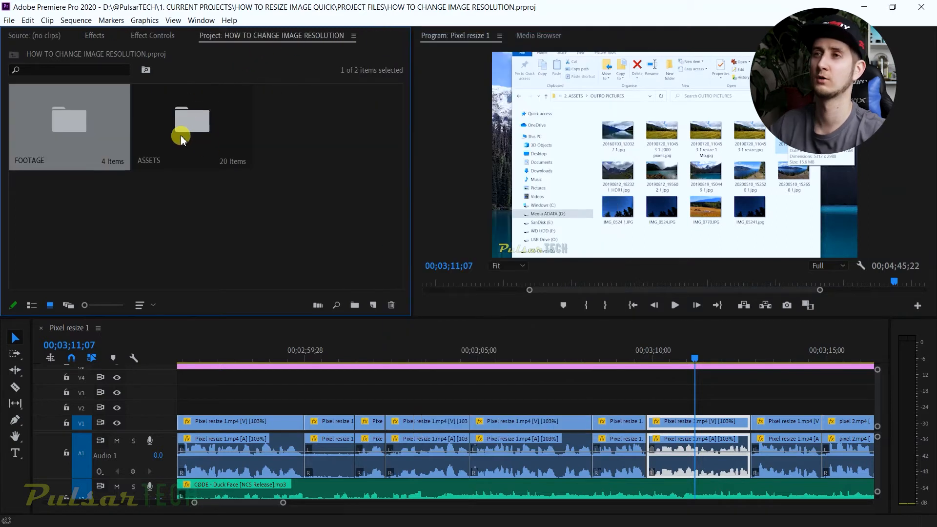
- Alt+double-click the ASSETS bin to open it floating, then drag the window aside
double_click(192, 121)
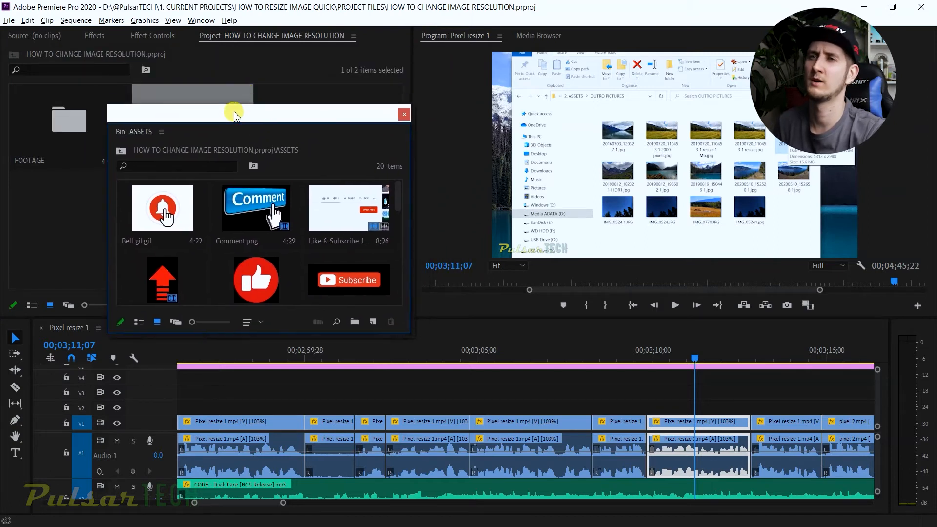
drag(234, 113, 9, 135)
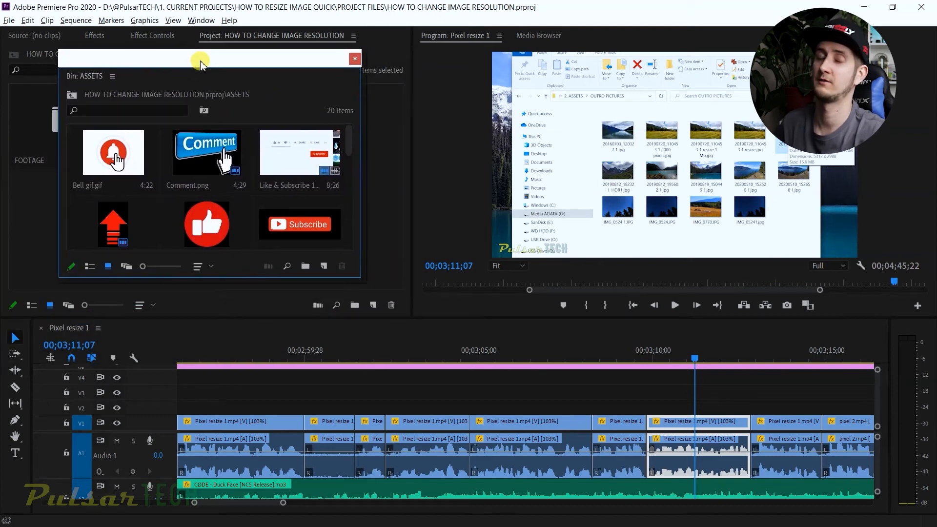
mouse_move(355, 59)
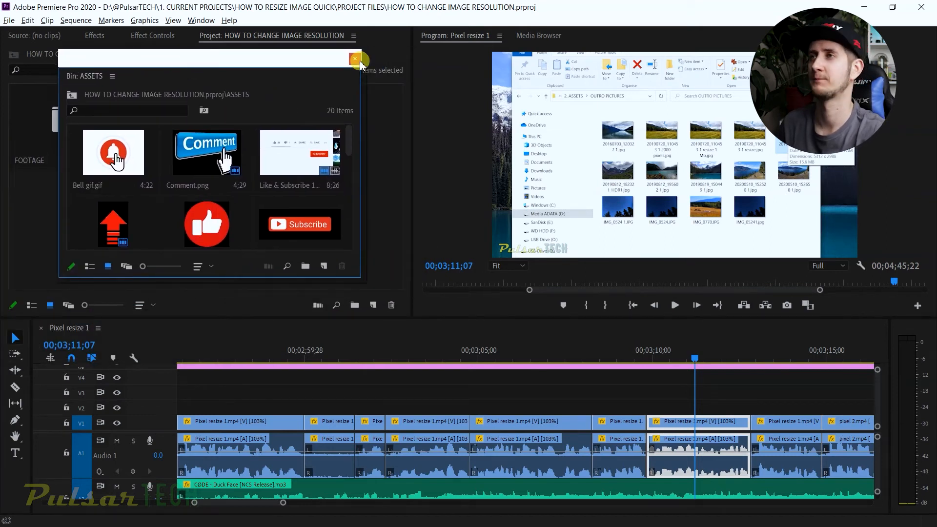